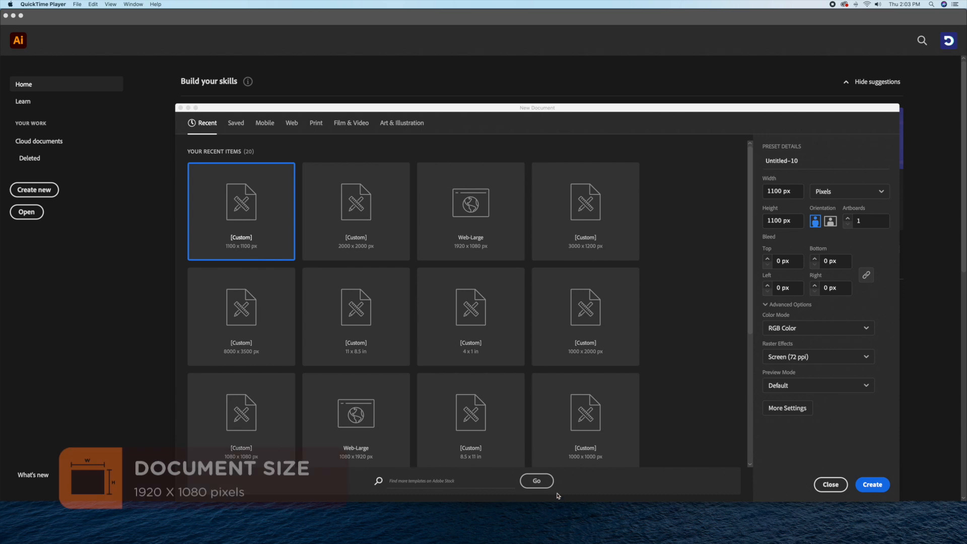
mouse_move(667, 211)
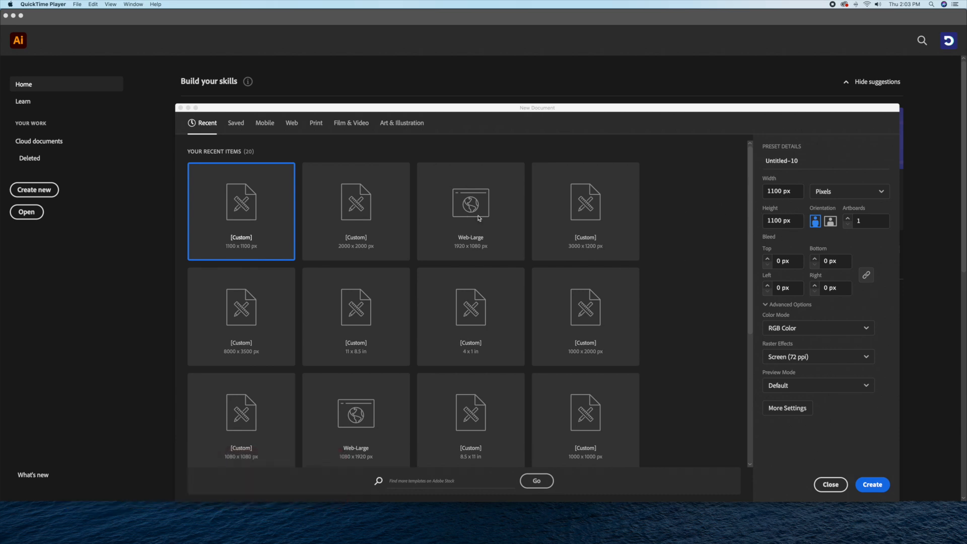
Step: Create a blank 1920 × 1080 px landscape document from a recent preset
click(871, 484)
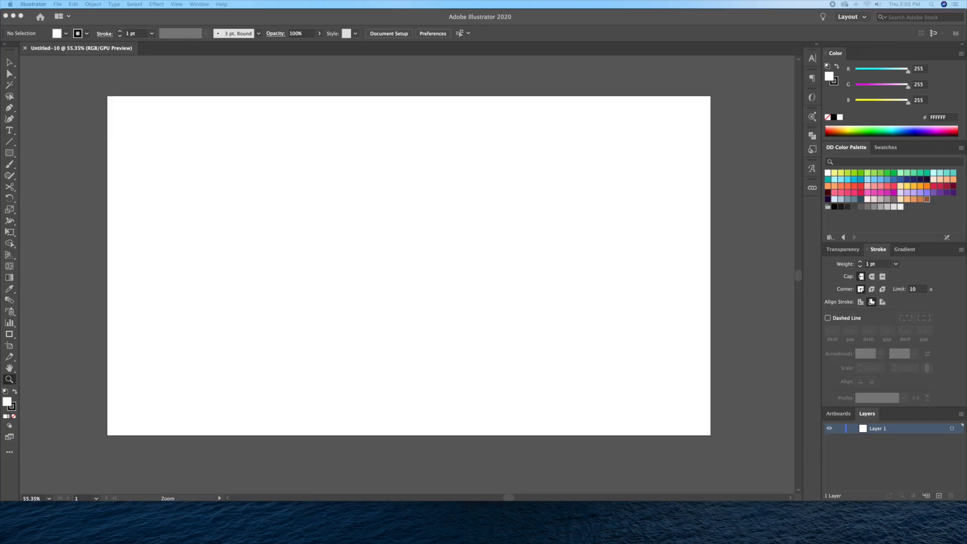
mouse_move(370, 250)
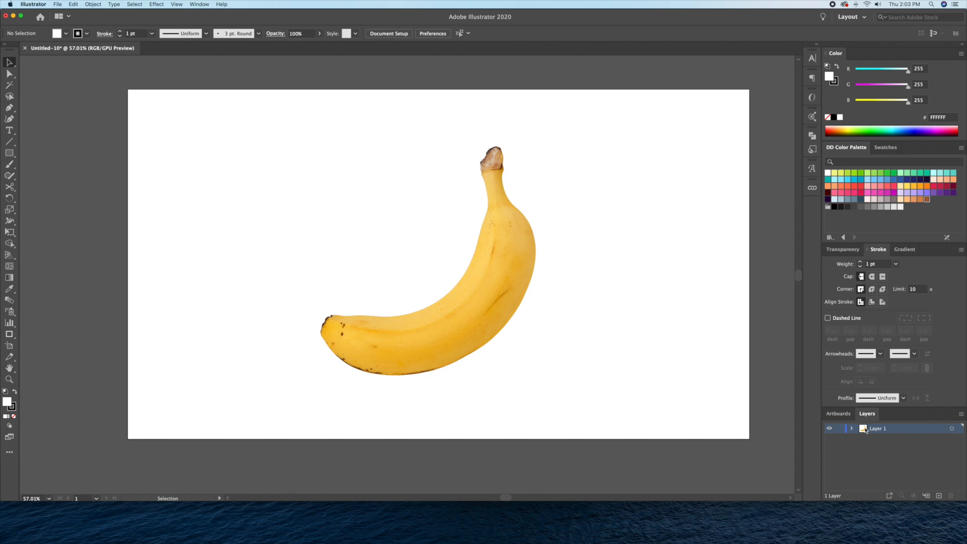
Step: Make the photo layer a dimmed Template layer and add a new layer above it
double_click(877, 429)
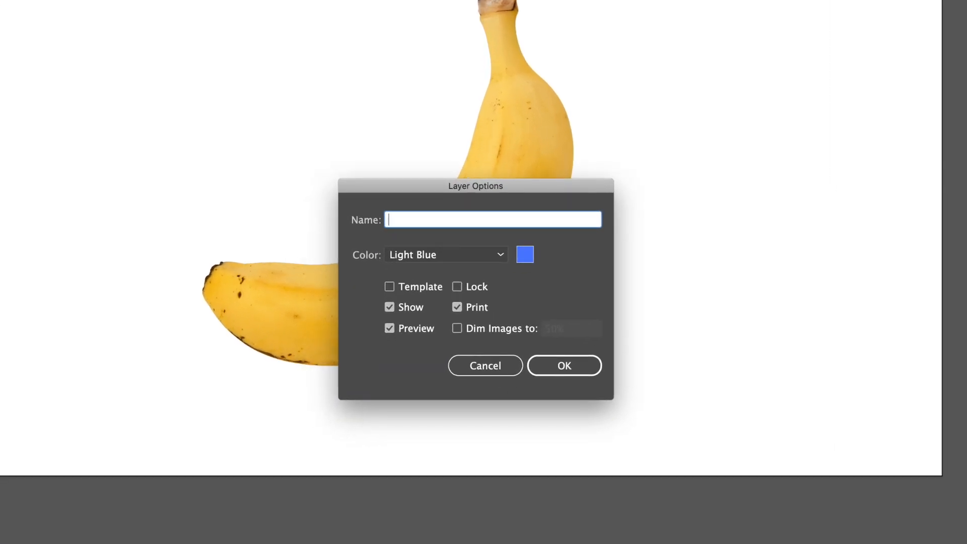
click(563, 365)
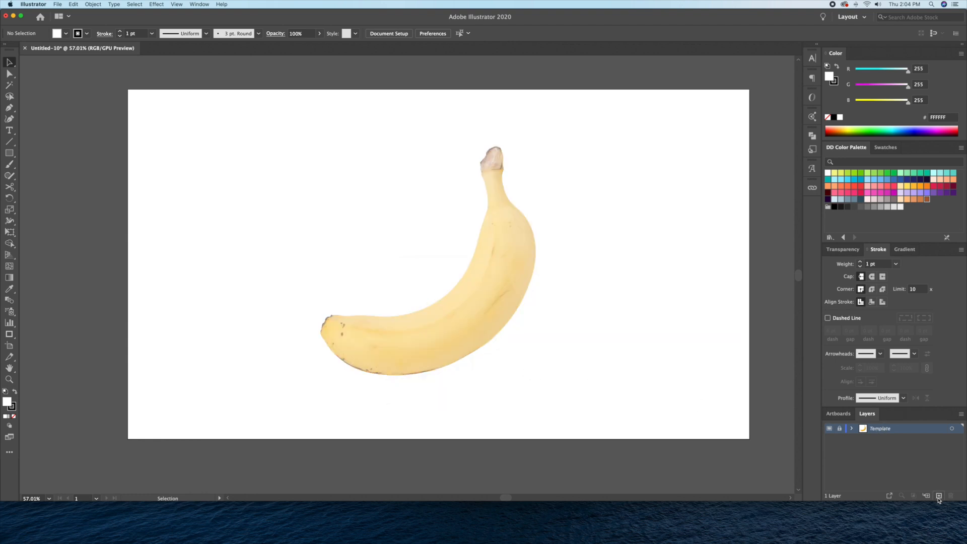
click(940, 495)
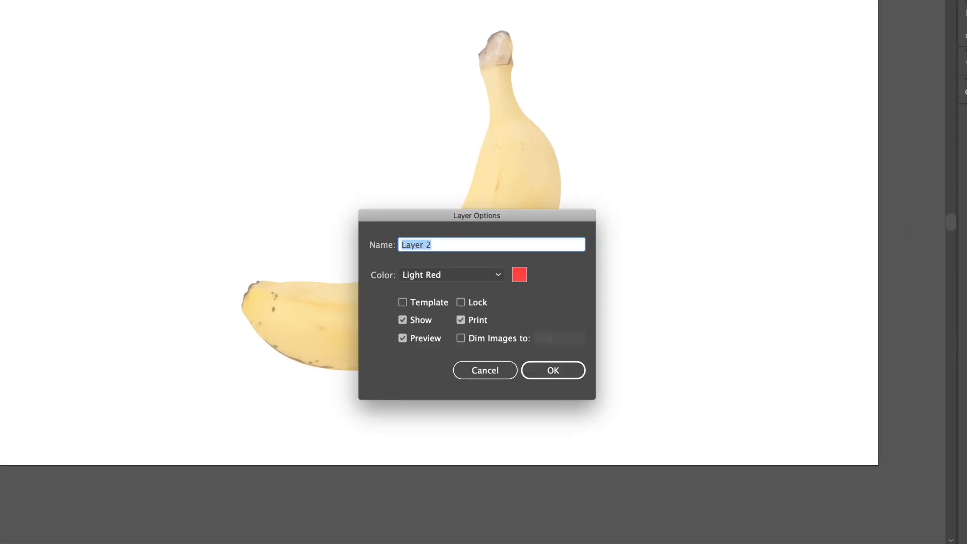
Step: Name the new layer Outline and pen-trace the banana's lower edge with an 8 pt black stroke
click(552, 371)
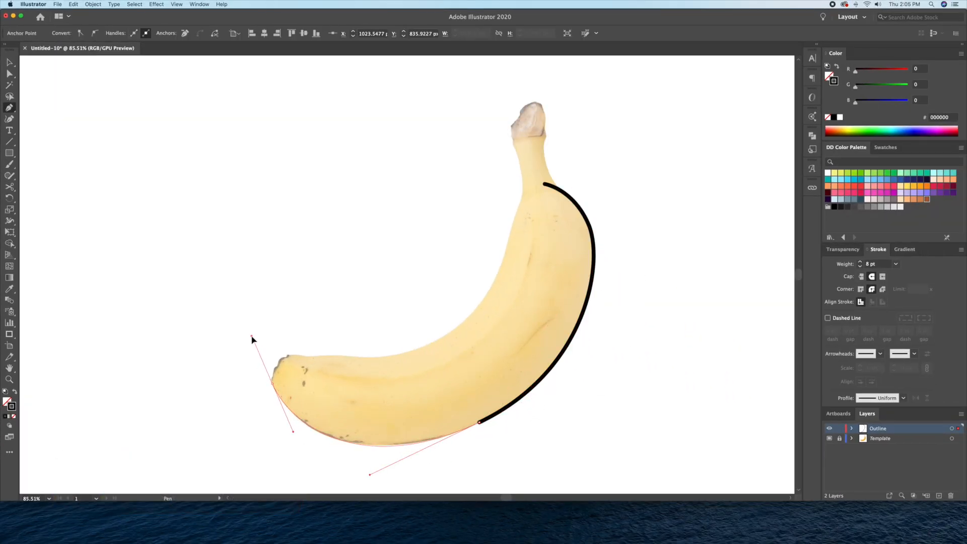
click(272, 356)
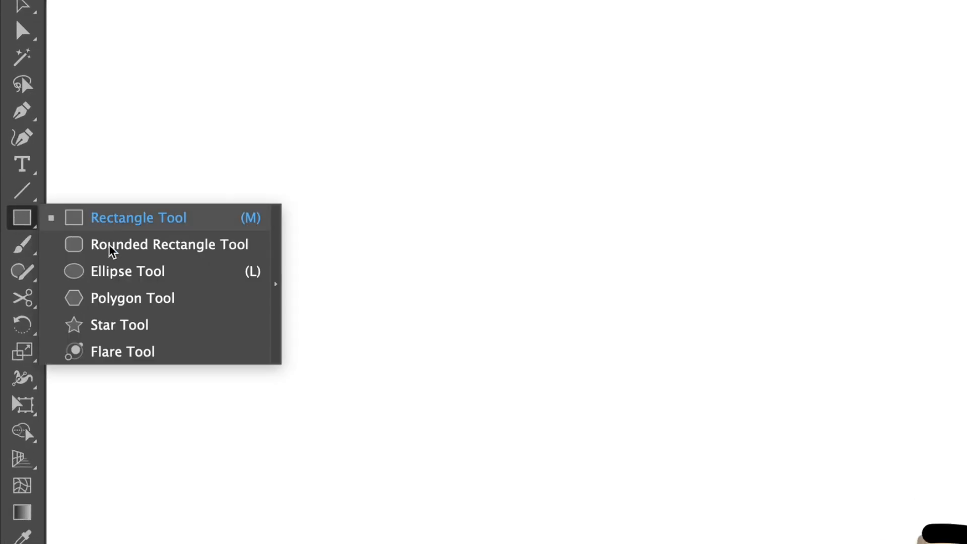
click(128, 272)
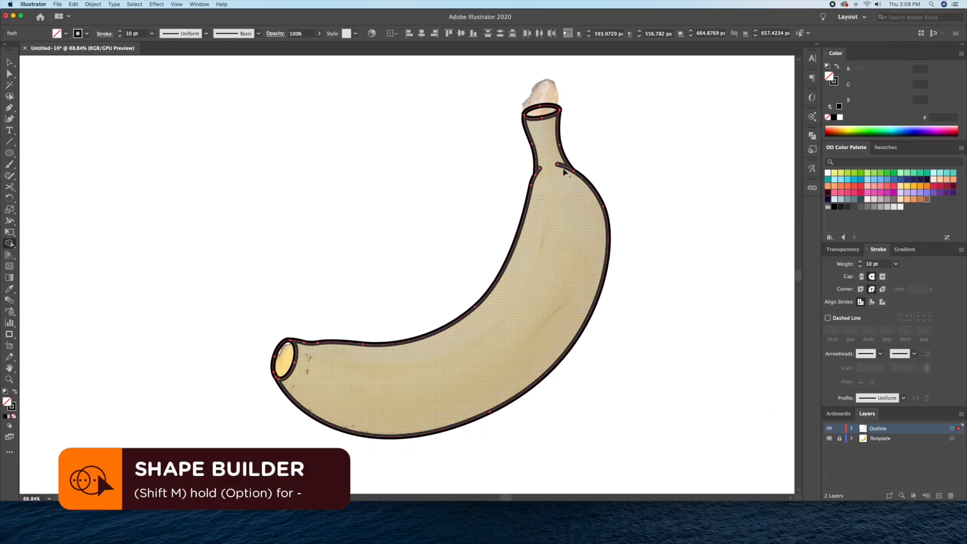
Step: Delete the overlapping outline piece near the stem with the Shape Builder, then select the body shape
click(336, 352)
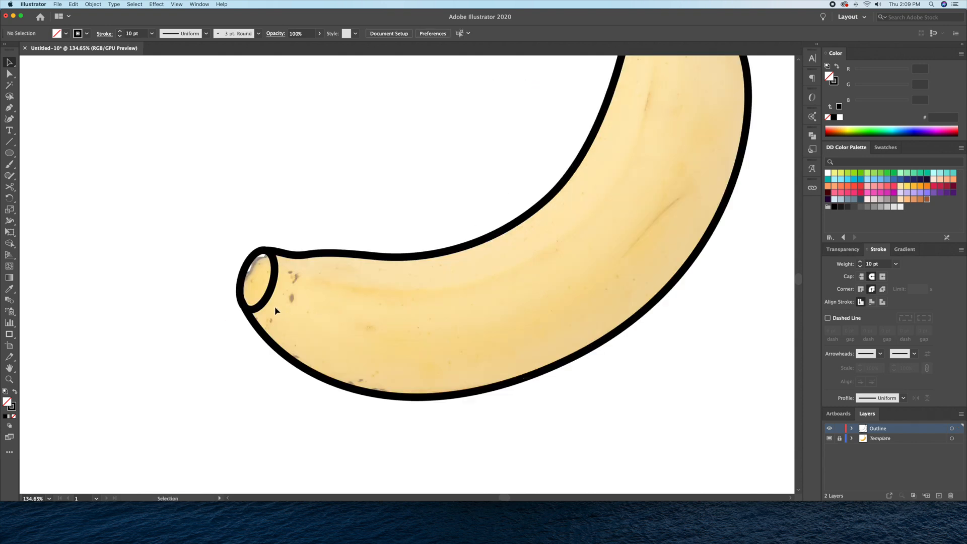
click(9, 107)
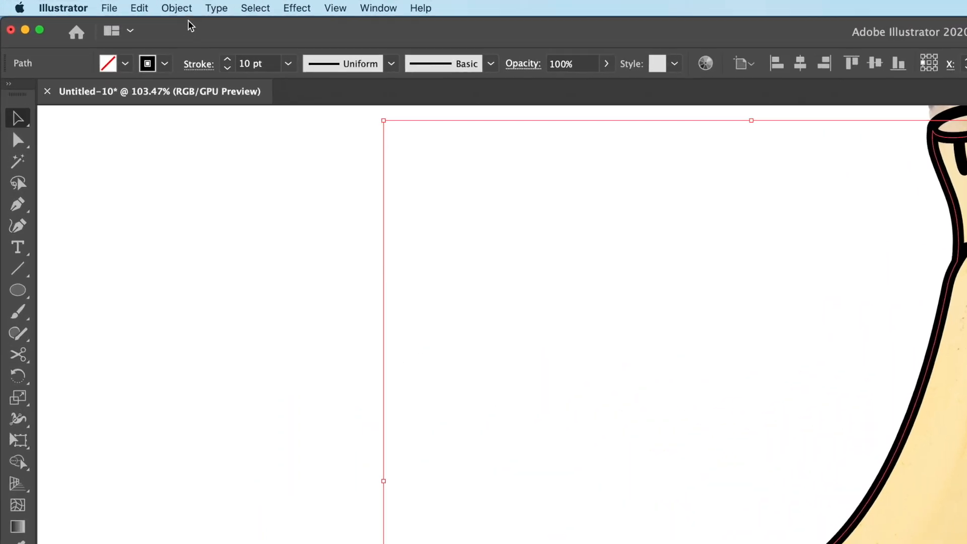
Step: Open the Object menu's path commands for the selected banana body path
click(176, 8)
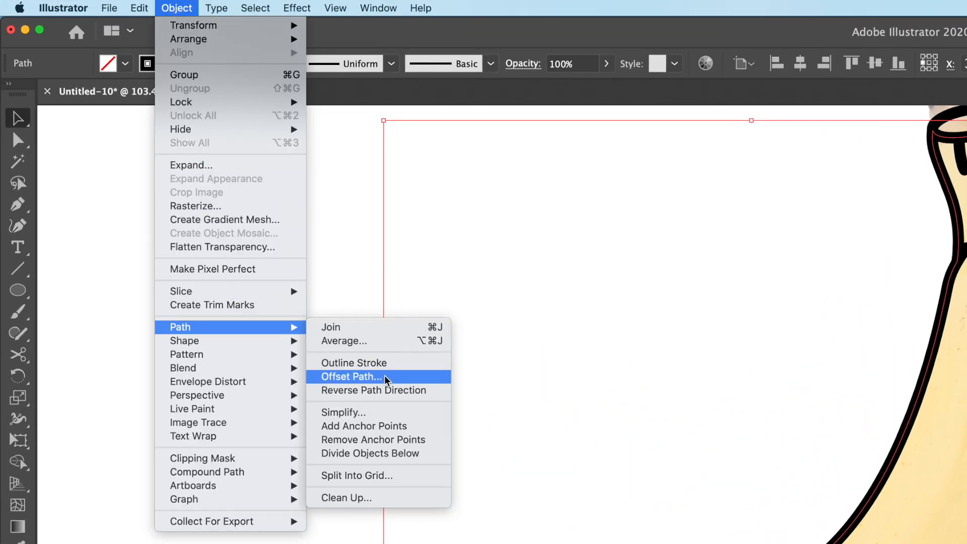
Step: Offset the banana body path inward by -30 px
click(352, 377)
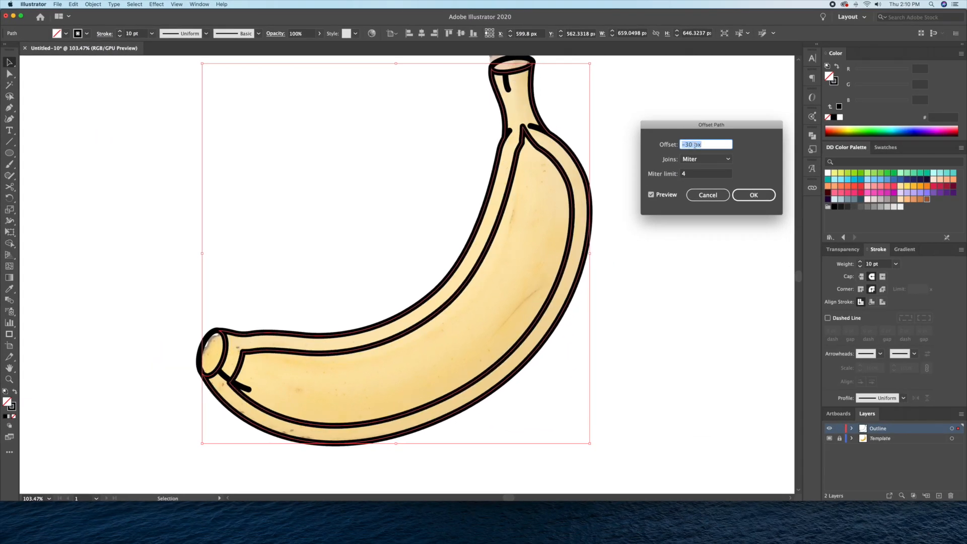
click(753, 195)
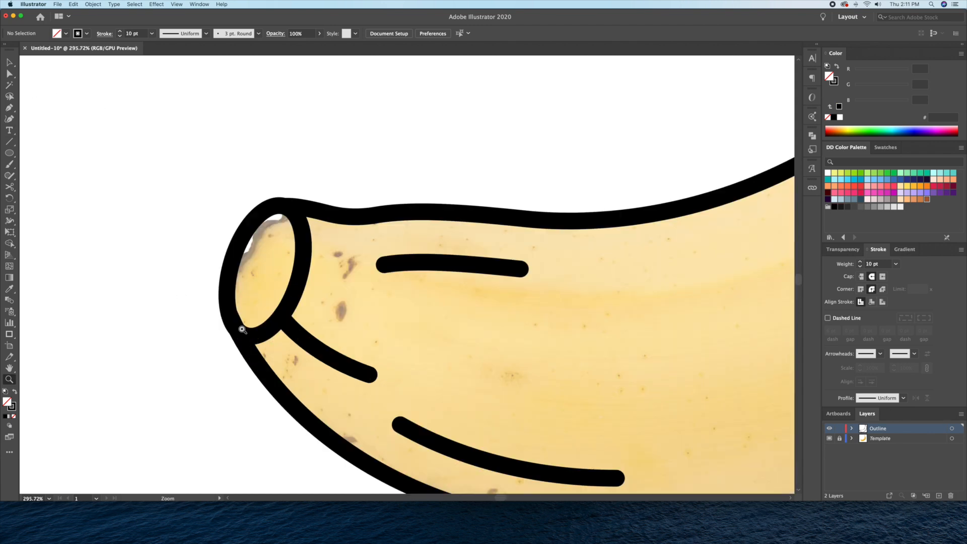
Step: Zoom into the banana's bottom end to cut and taper the inner contour strokes
click(321, 363)
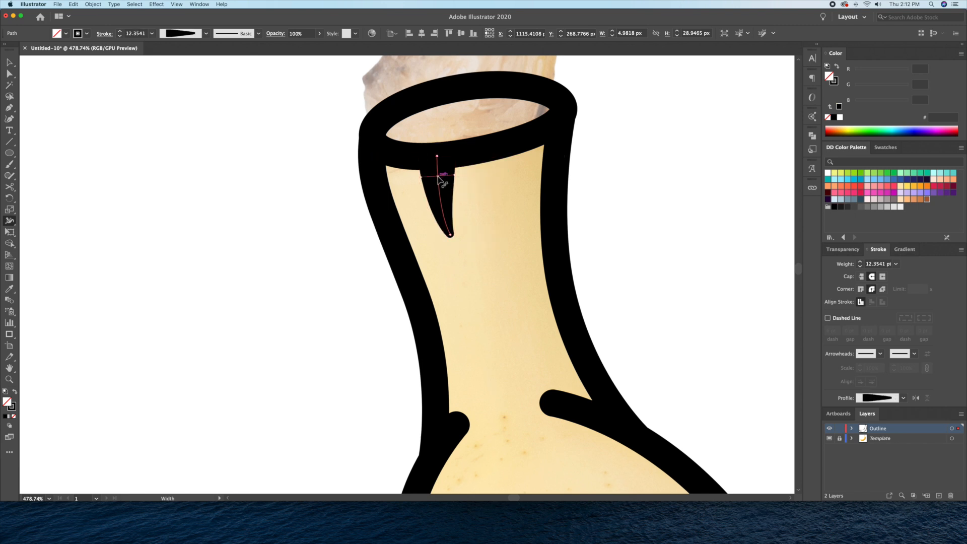
scroll(down, 3)
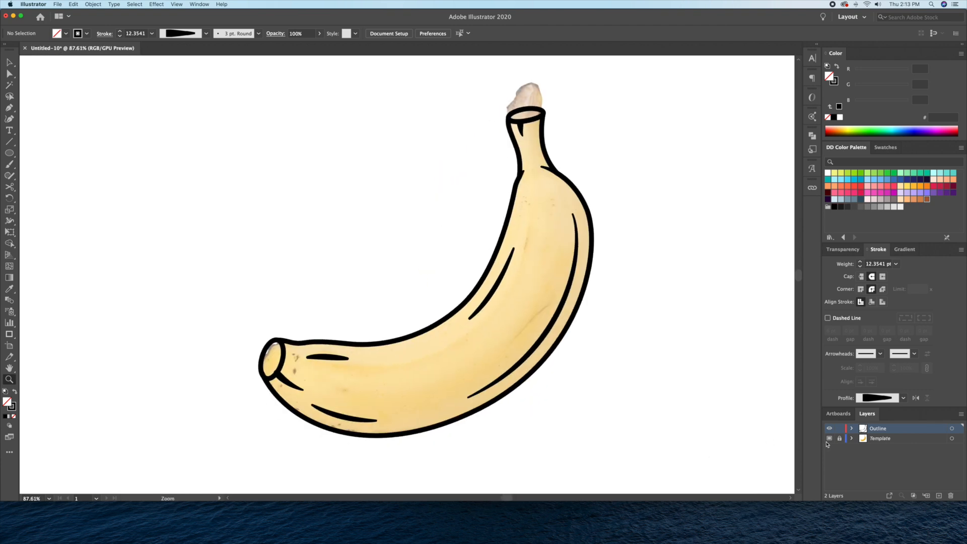
Step: Hide the Template photo and add a Color layer for the fills
click(829, 438)
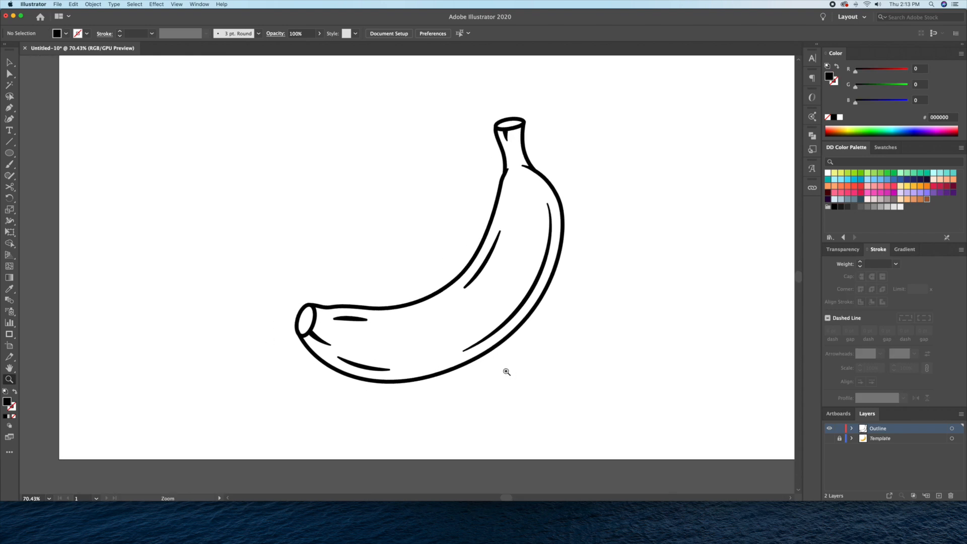
click(937, 495)
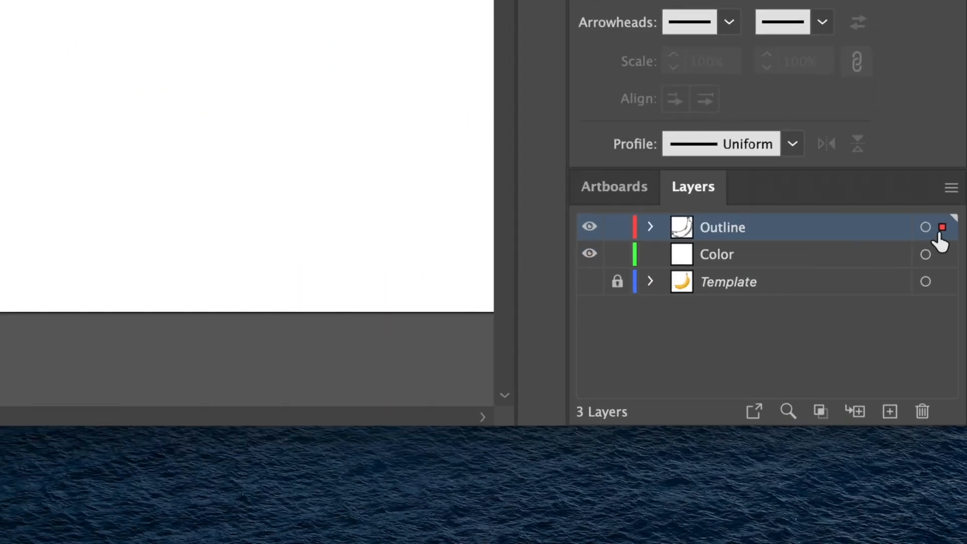
mouse_move(942, 254)
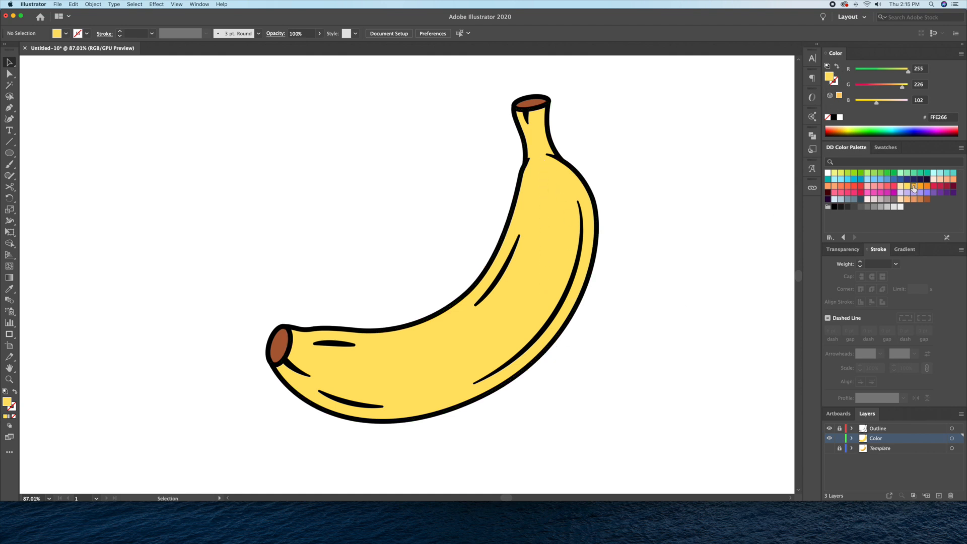
Step: Fill the banana with a shading swatch and close the pale highlight shape at the stem
click(912, 188)
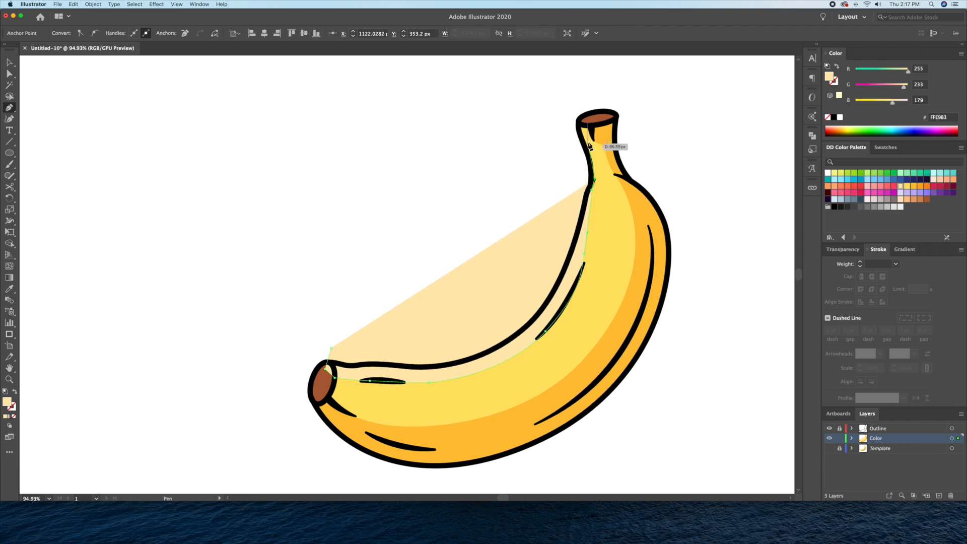
click(437, 396)
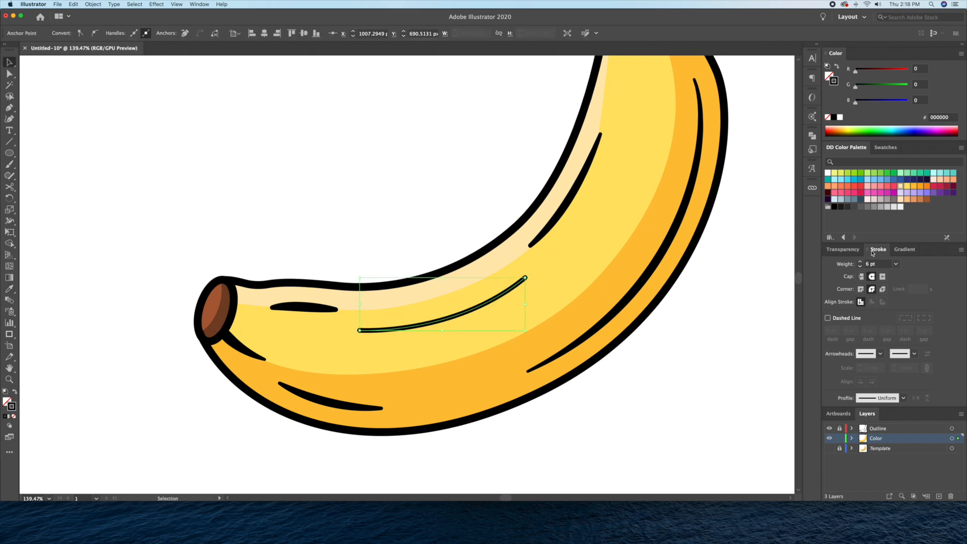
Step: Widen the middle of the new stroke and outline it into a filled highlight shape
key(shift+w)
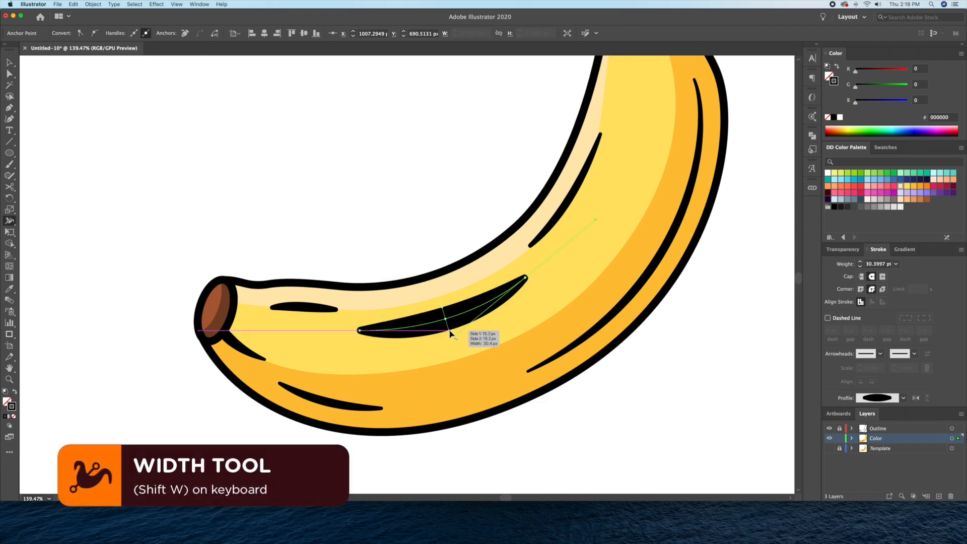
click(168, 8)
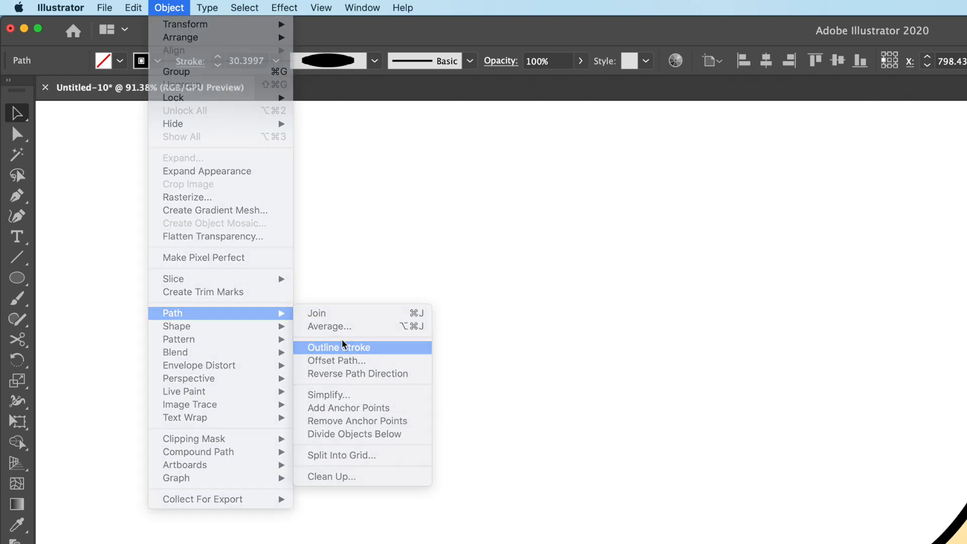
click(339, 347)
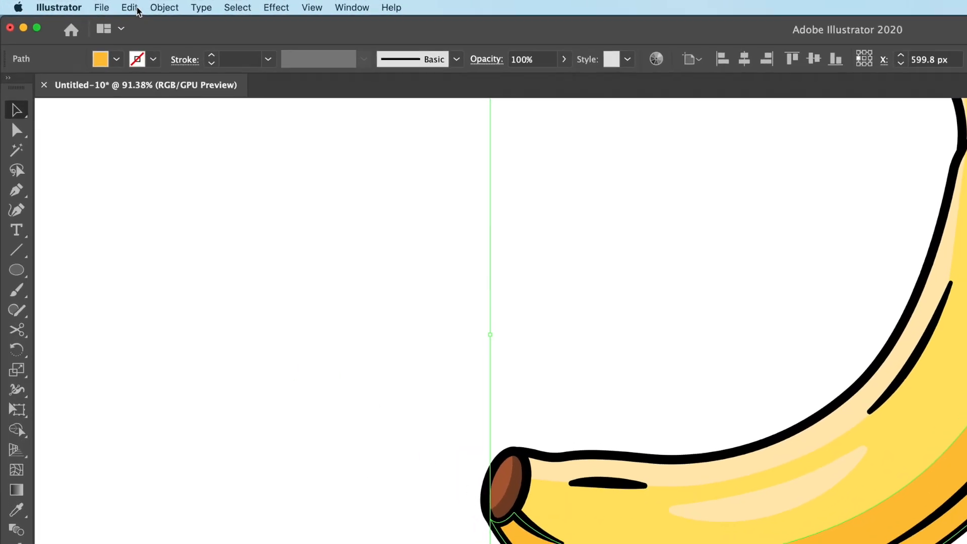
Step: Give the tapered highlight shapes a pale yellow fill on the banana body
click(129, 7)
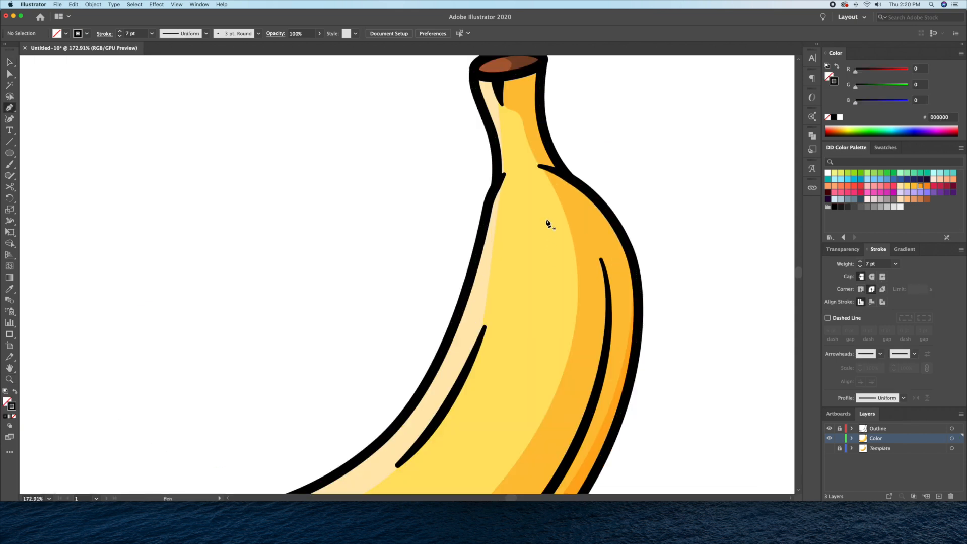
Step: Draw another pale highlight stroke on the upper part of the banana
click(548, 274)
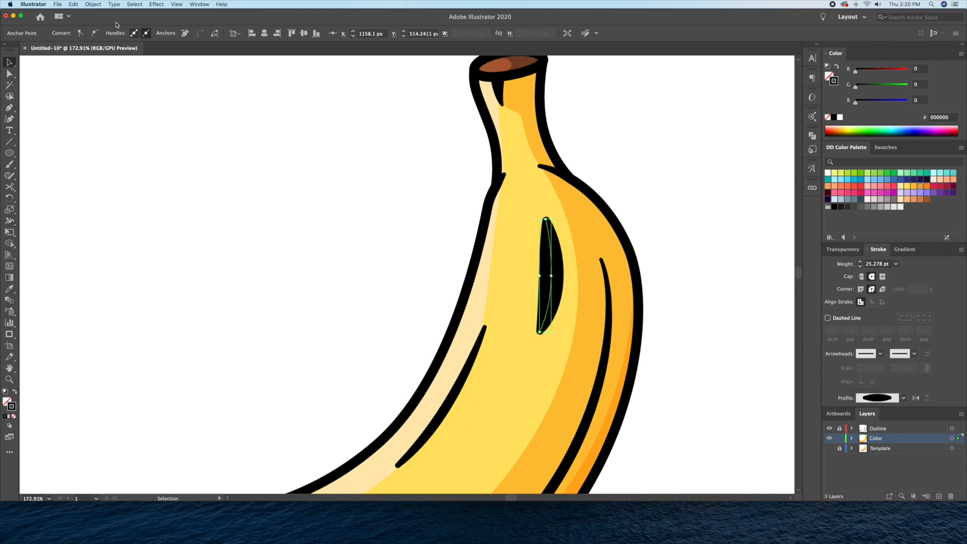
click(666, 165)
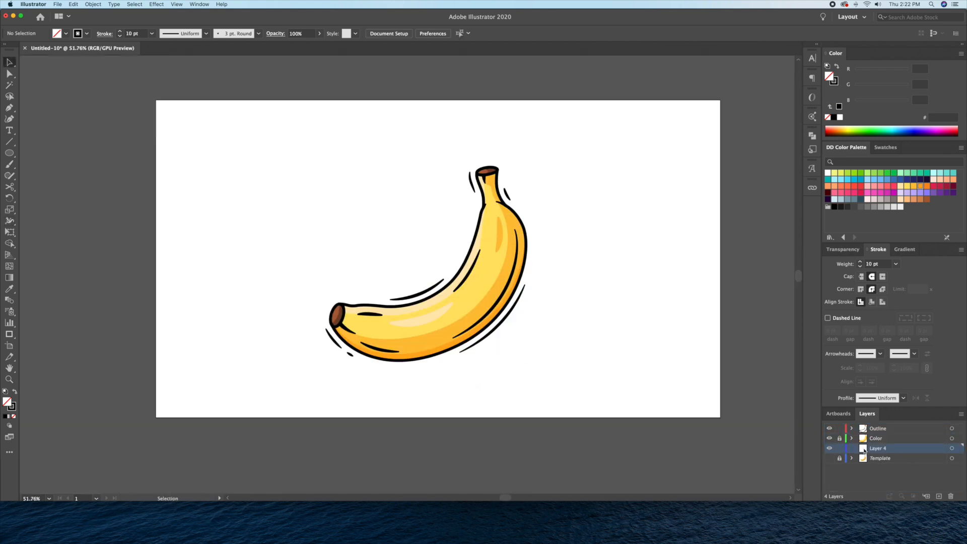
Step: Rename Layer 4 to 'Background' and add an 1100 px yellow rectangle covering the artboard
double_click(878, 449)
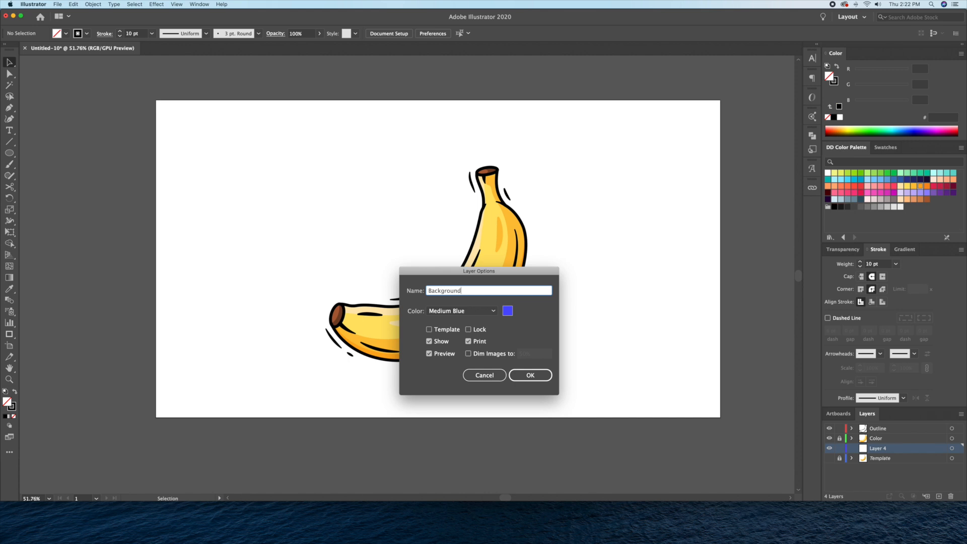
click(529, 375)
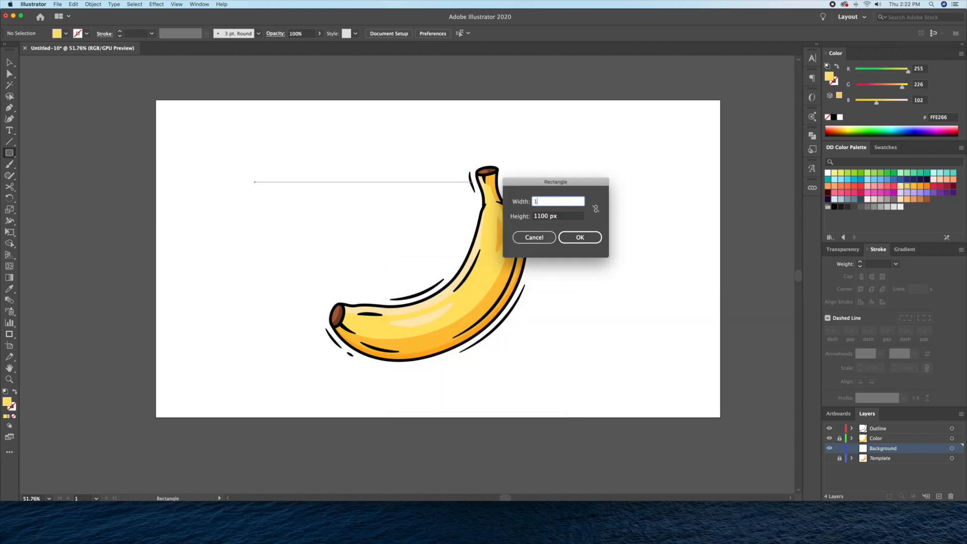
click(579, 236)
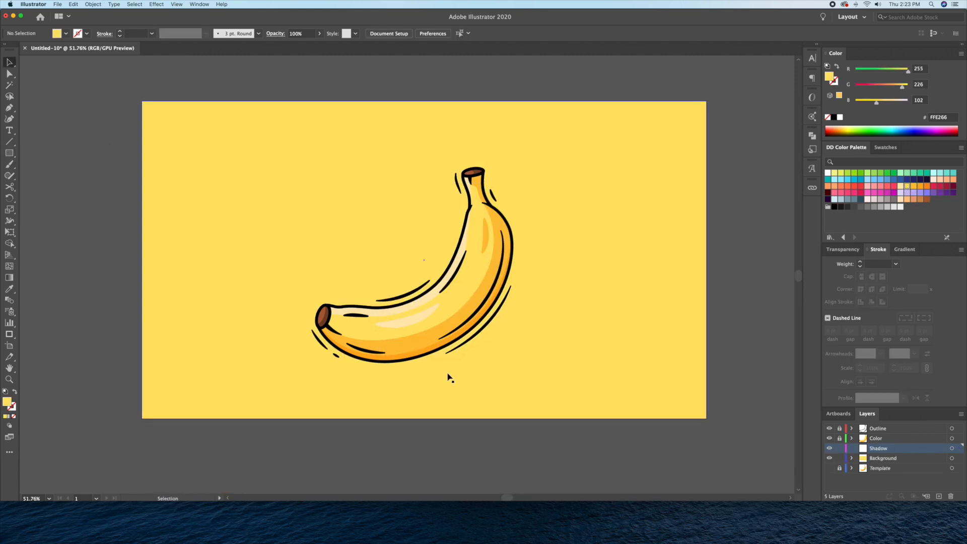